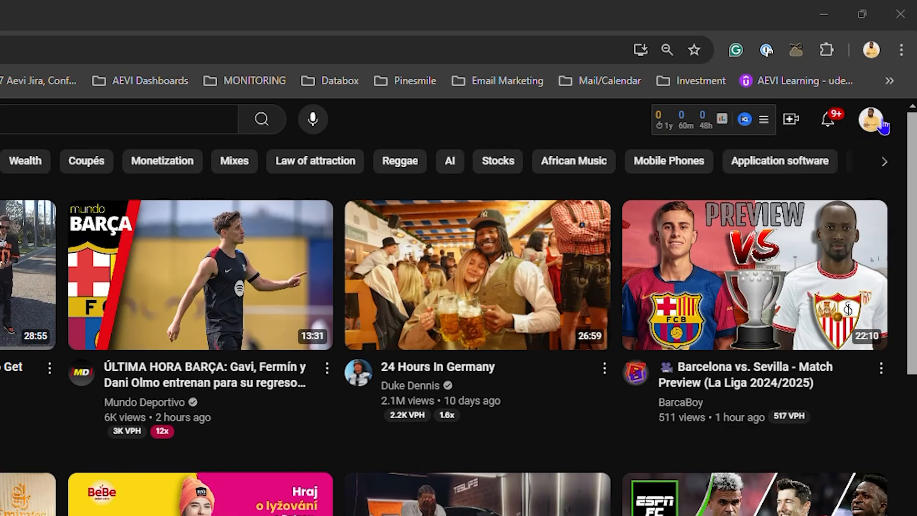
{"action": "mouse_move", "coordinate": [879, 126]}
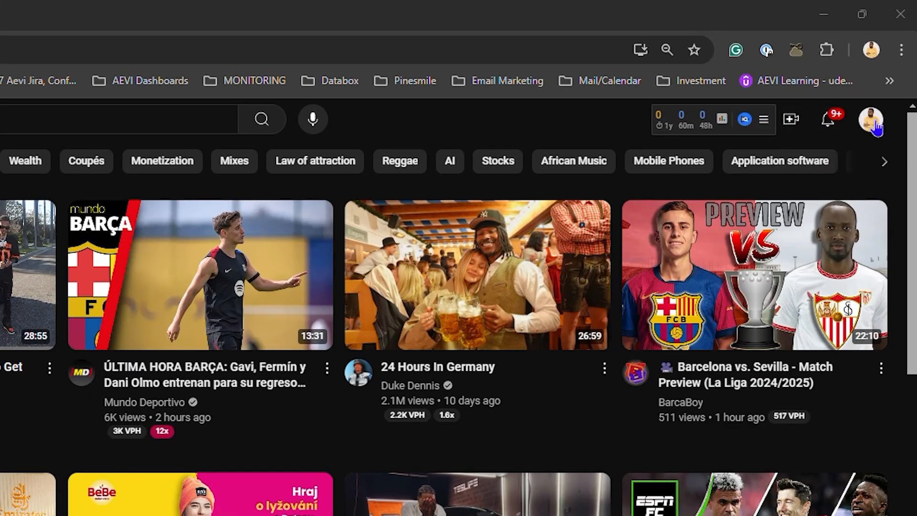
- Open YouTube Studio from the profile avatar's account menu
{"action": "left_click", "coordinate": [871, 121]}
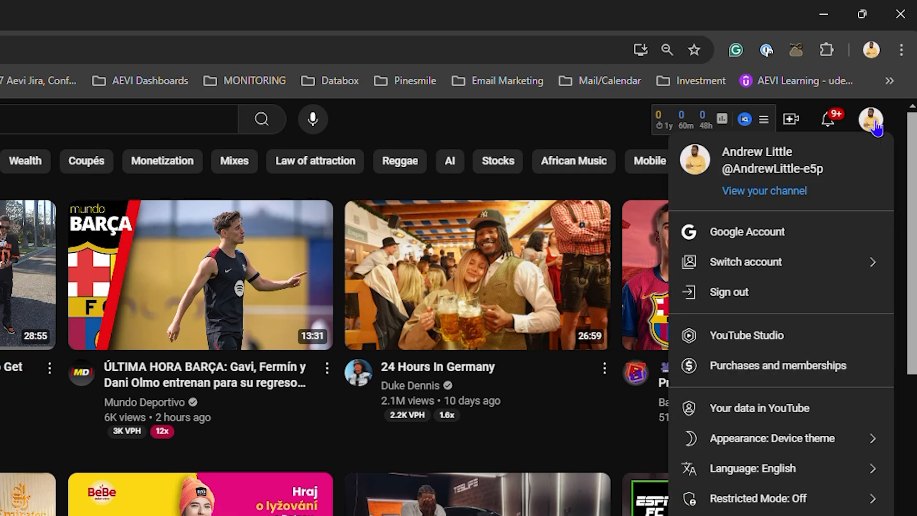
{"action": "mouse_move", "coordinate": [732, 335]}
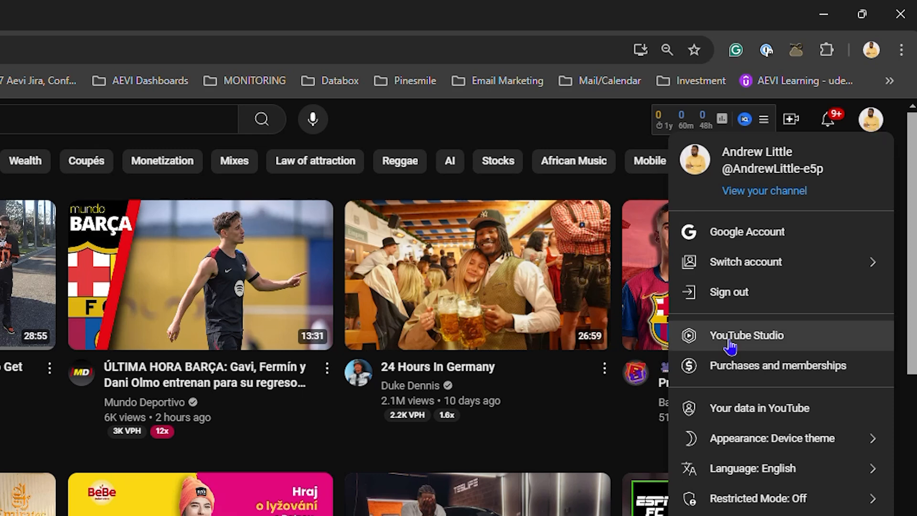
{"action": "left_click", "coordinate": [745, 335]}
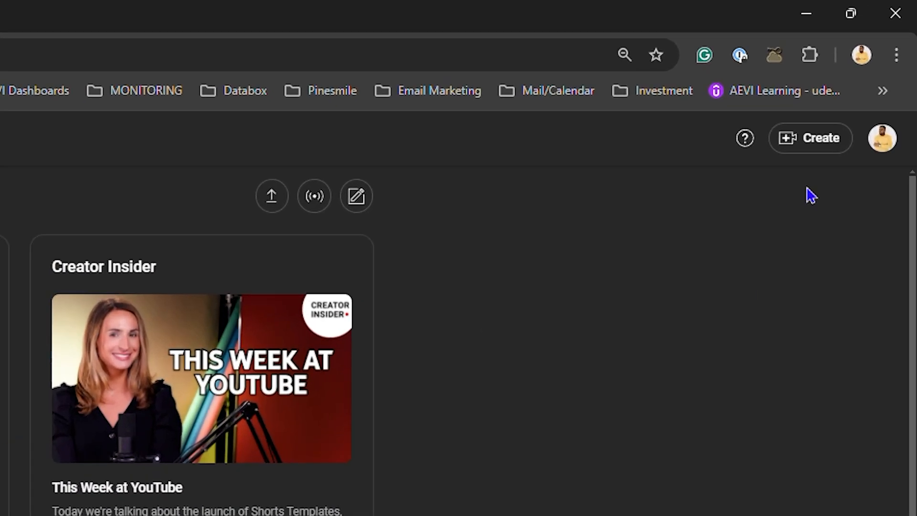
- Choose Create post from the Studio Create menu to open a blank community post
{"action": "left_click", "coordinate": [811, 138]}
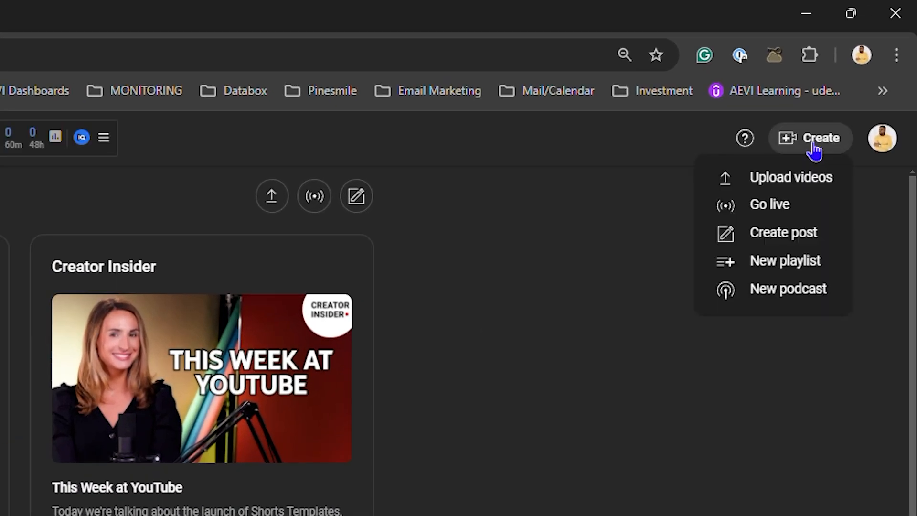
{"action": "mouse_move", "coordinate": [782, 232]}
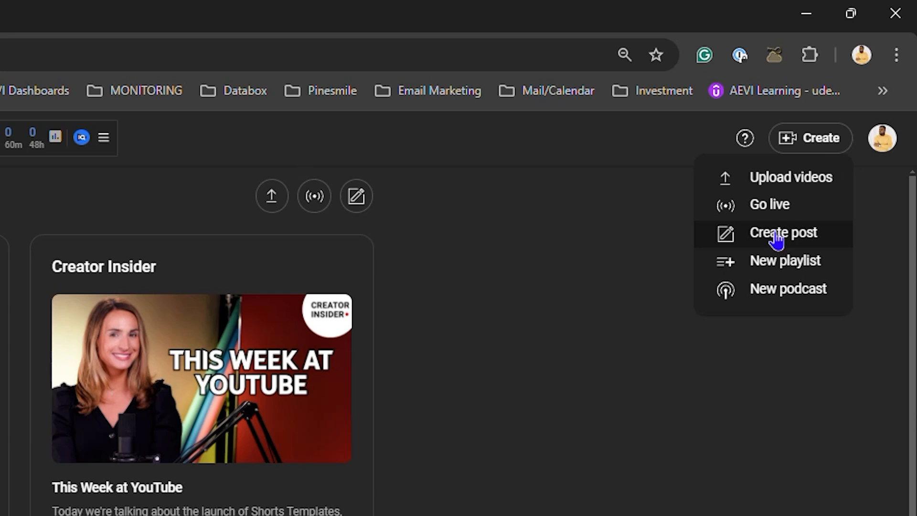
{"action": "left_click", "coordinate": [783, 232]}
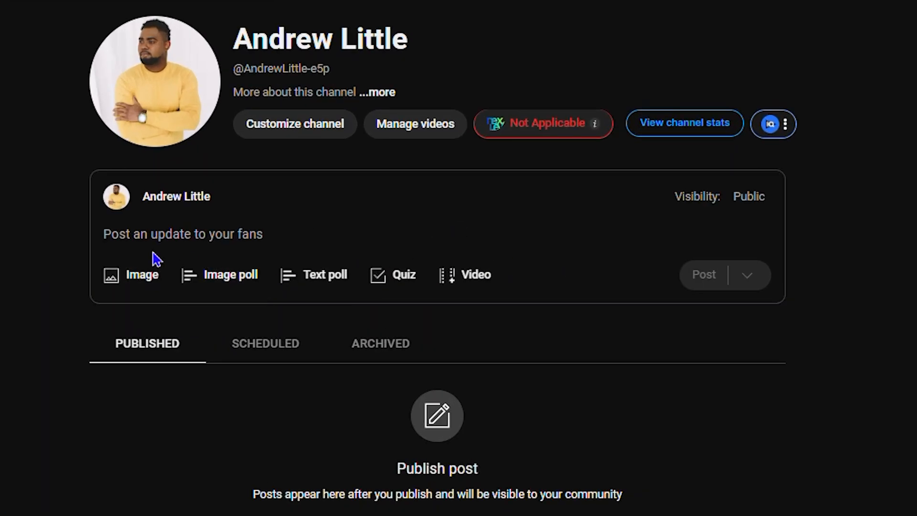
- Write the caption 'Post a picture' in the community post text box
{"action": "left_click", "coordinate": [183, 234]}
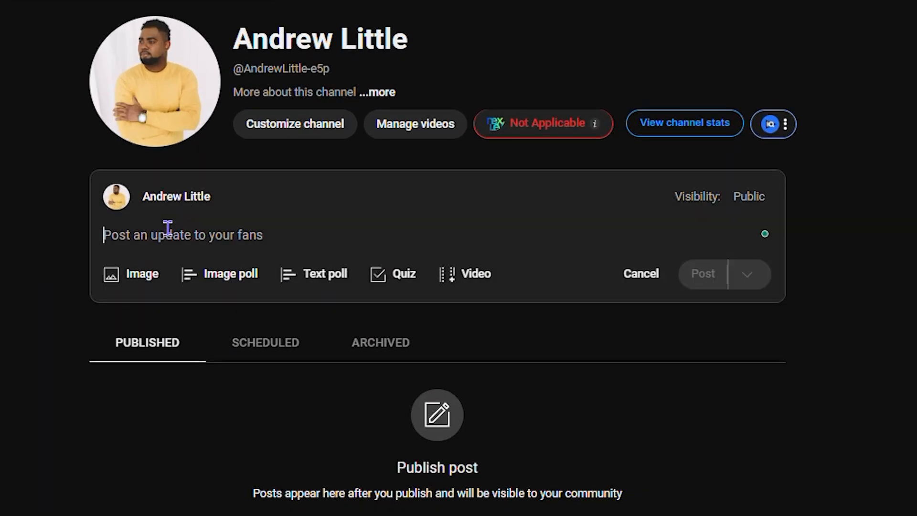
{"action": "type", "text": "Post a"}
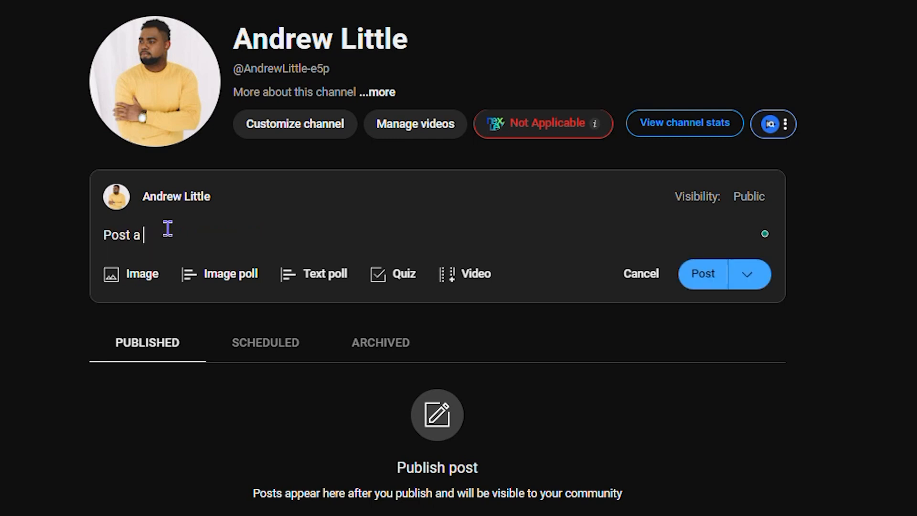
{"action": "type", "text": "picture"}
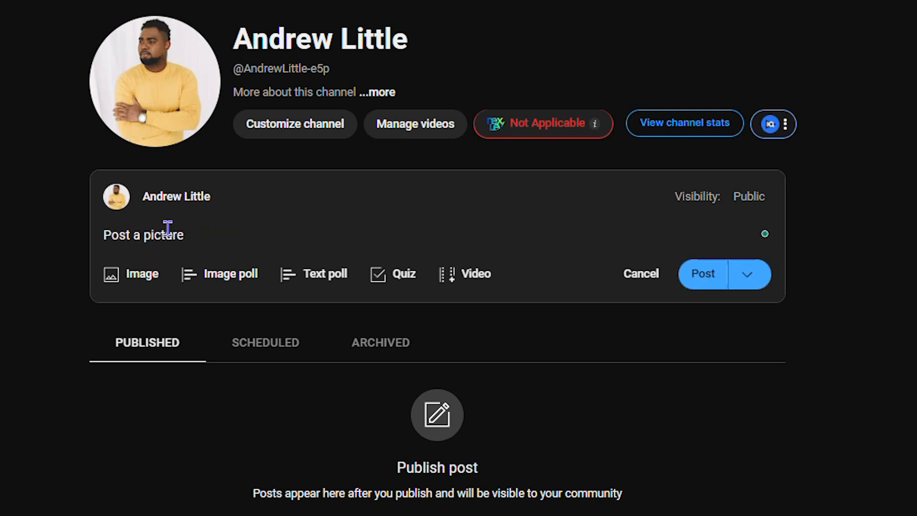
{"action": "mouse_move", "coordinate": [142, 274]}
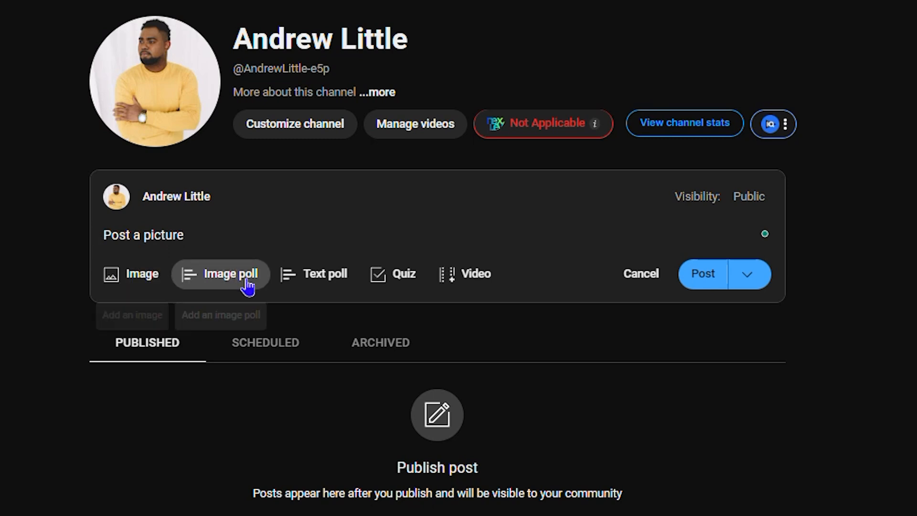
{"action": "mouse_move", "coordinate": [394, 274]}
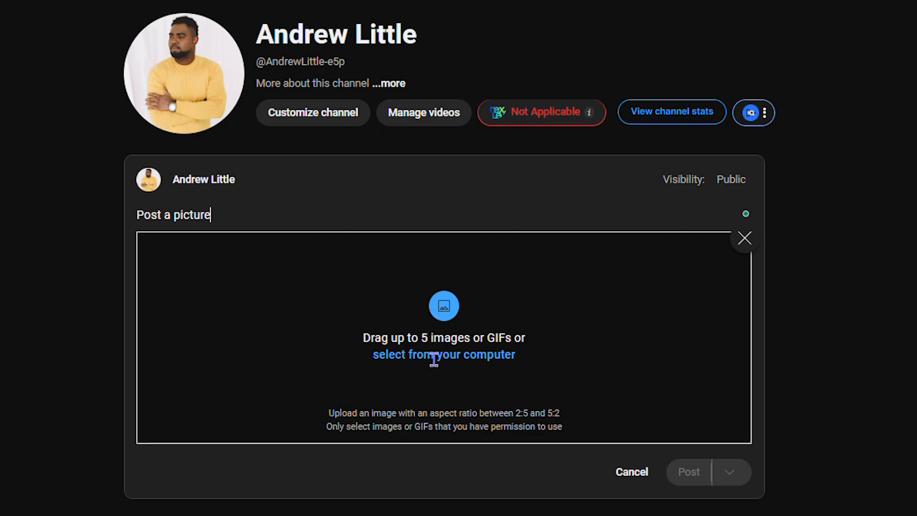
- Attach the yellow-sweater portrait photo from the computer to the post
{"action": "left_click", "coordinate": [443, 354]}
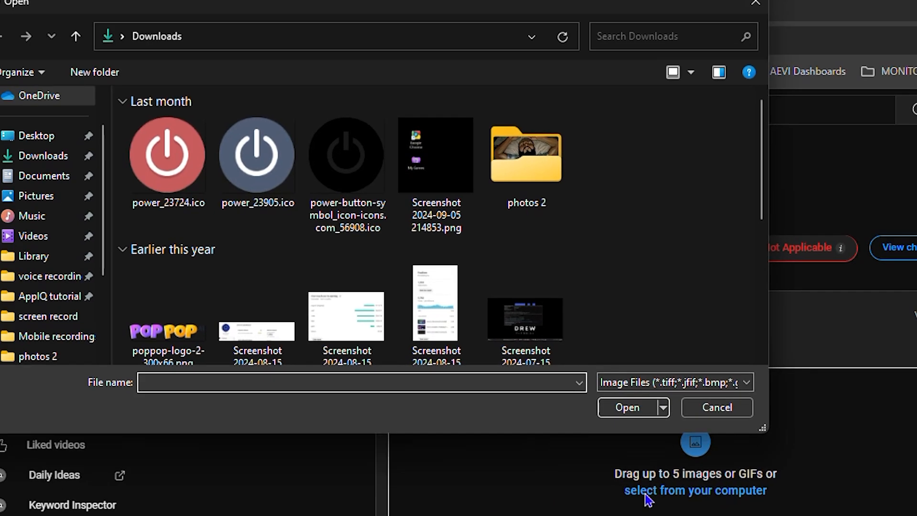
{"action": "left_click", "coordinate": [258, 154]}
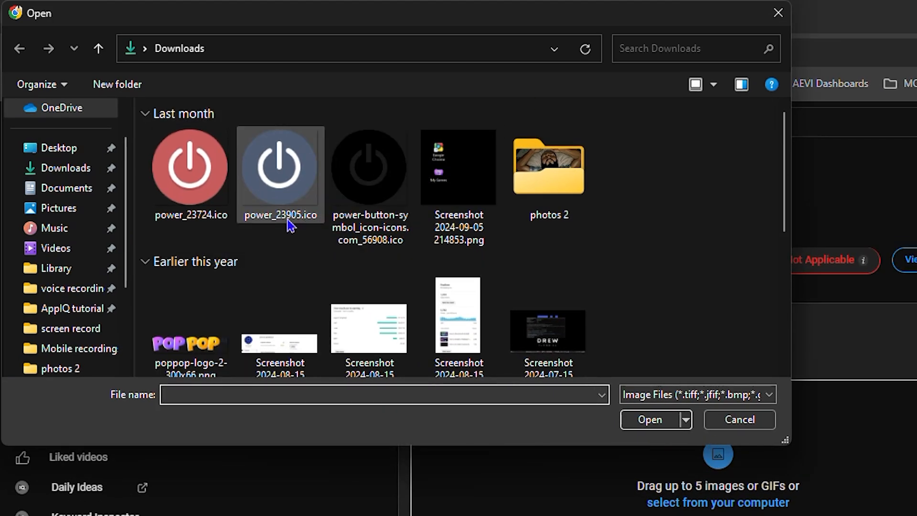
{"action": "scroll", "scroll_direction": "down", "scroll_amount": 3}
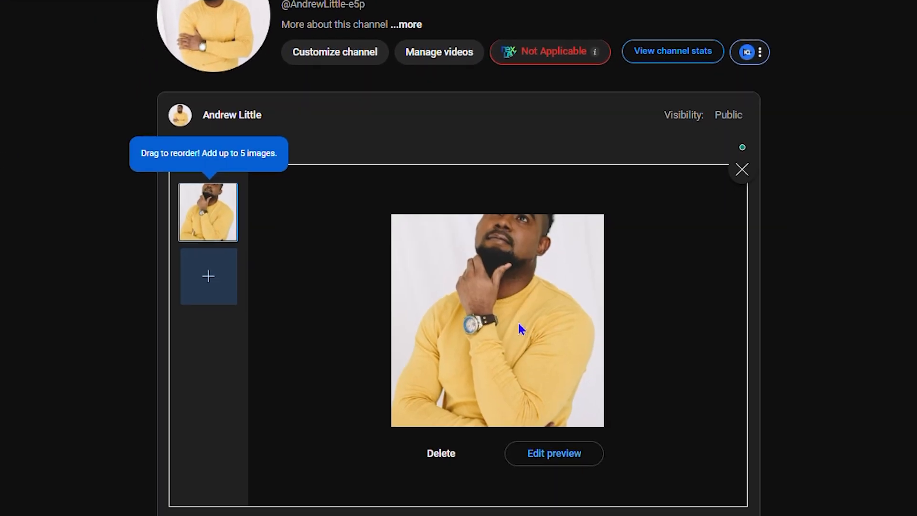
- Re-crop the photo preview tighter on the man's face and save it
{"action": "scroll", "scroll_direction": "down", "scroll_amount": 3}
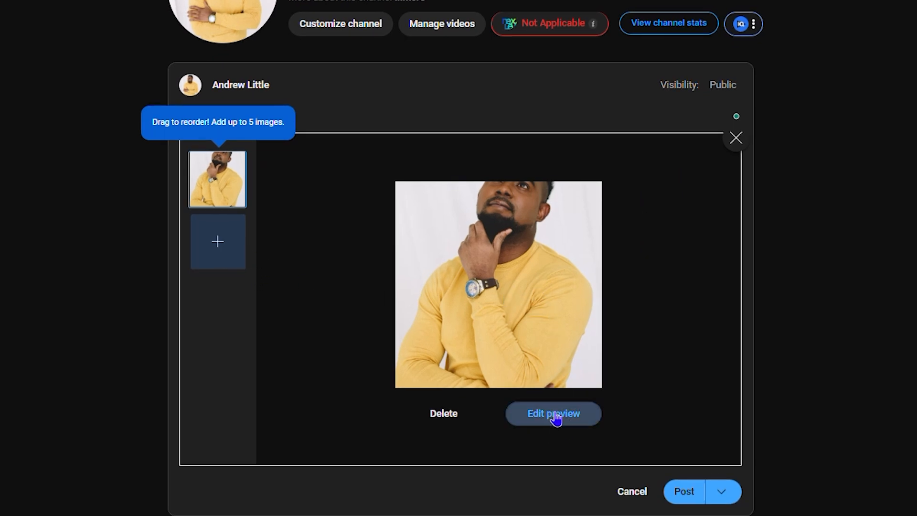
{"action": "left_click", "coordinate": [553, 413]}
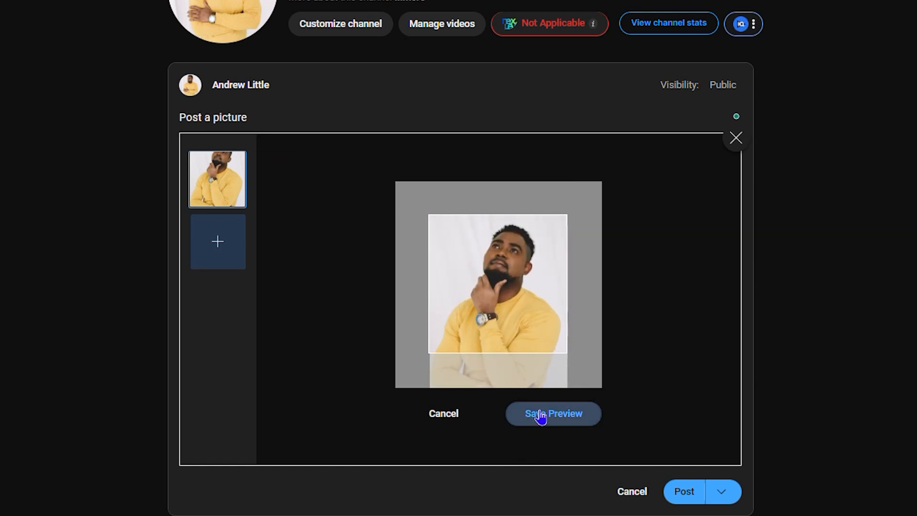
{"action": "left_click", "coordinate": [552, 414]}
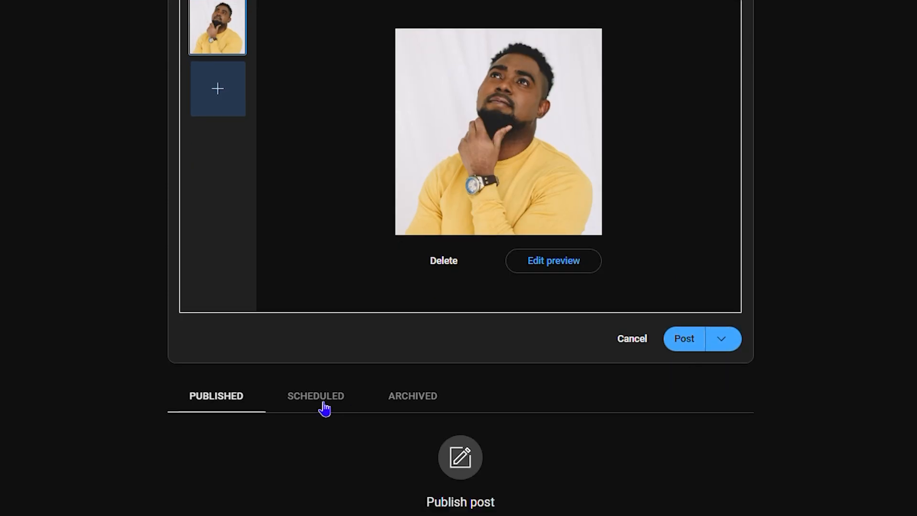
{"action": "mouse_move", "coordinate": [311, 405]}
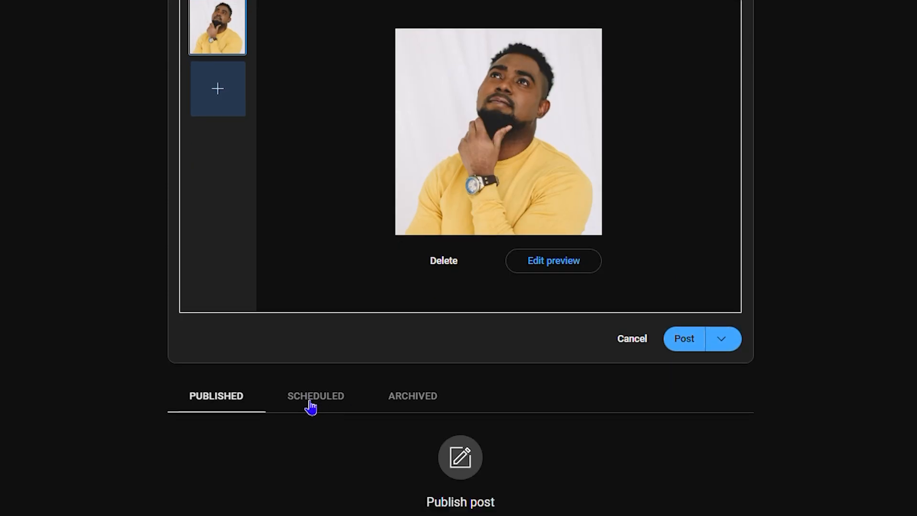
{"action": "mouse_move", "coordinate": [334, 408]}
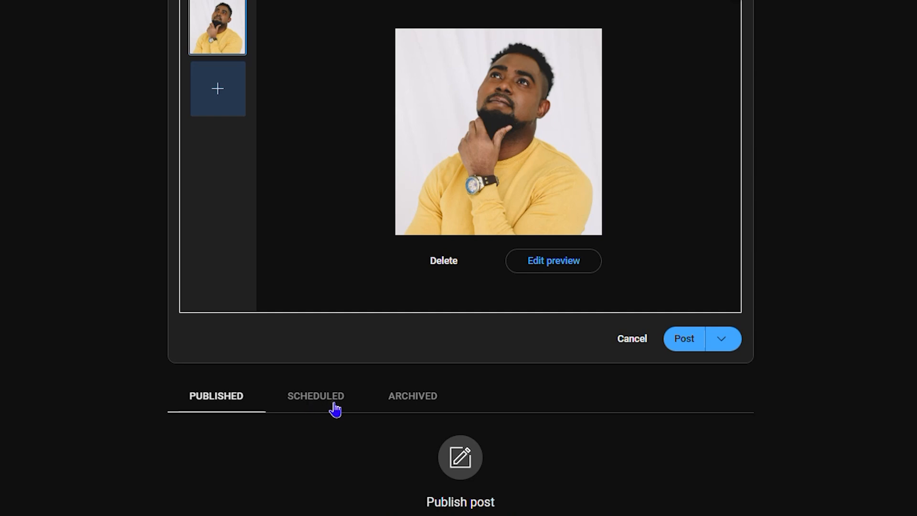
- Attach SWAN STUDIO116 (1).jpg from the computer to a fresh post
{"action": "left_click", "coordinate": [315, 396]}
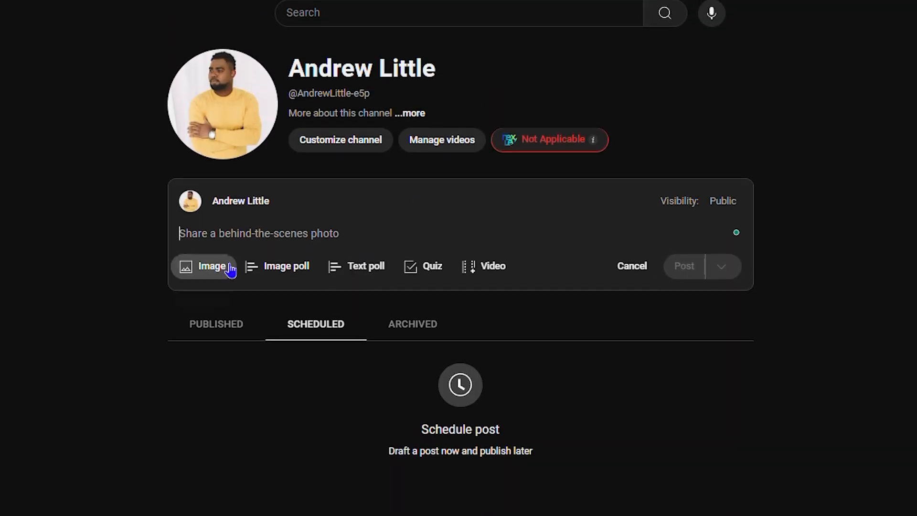
{"action": "left_click", "coordinate": [216, 323]}
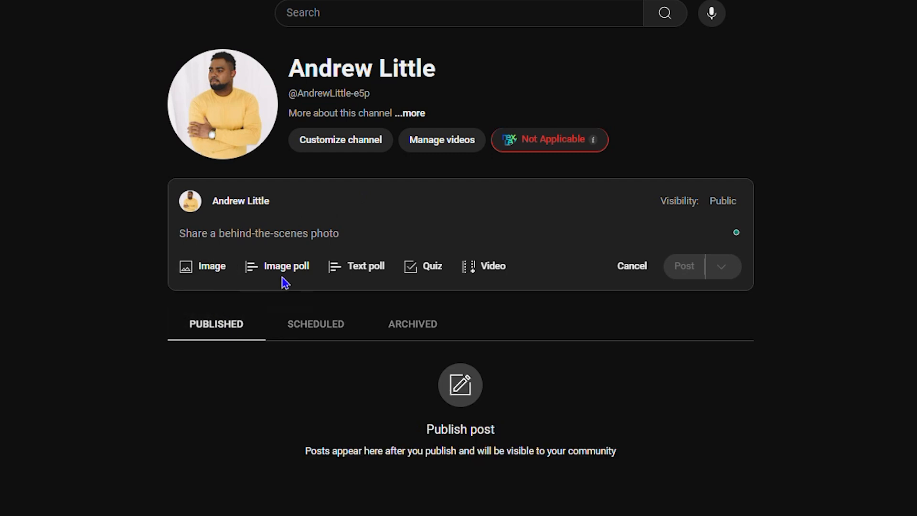
{"action": "mouse_move", "coordinate": [203, 266]}
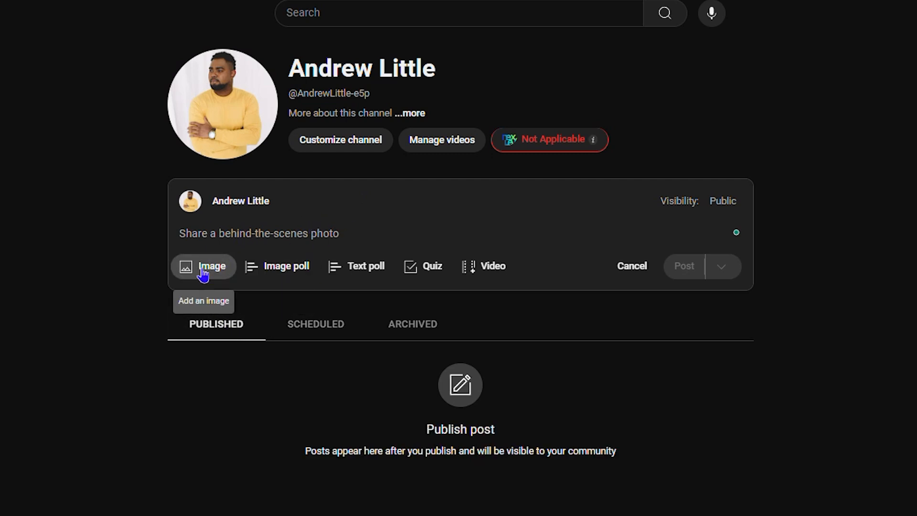
{"action": "left_click", "coordinate": [203, 266]}
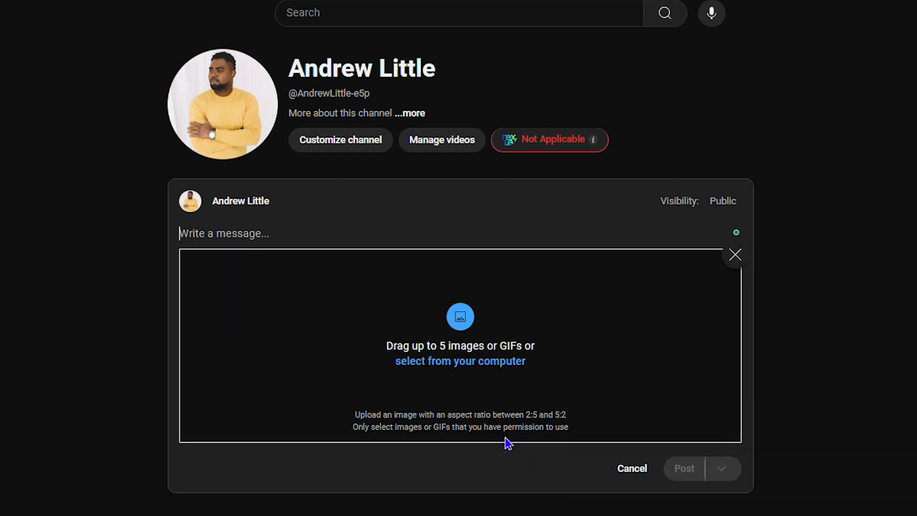
{"action": "left_click", "coordinate": [460, 361]}
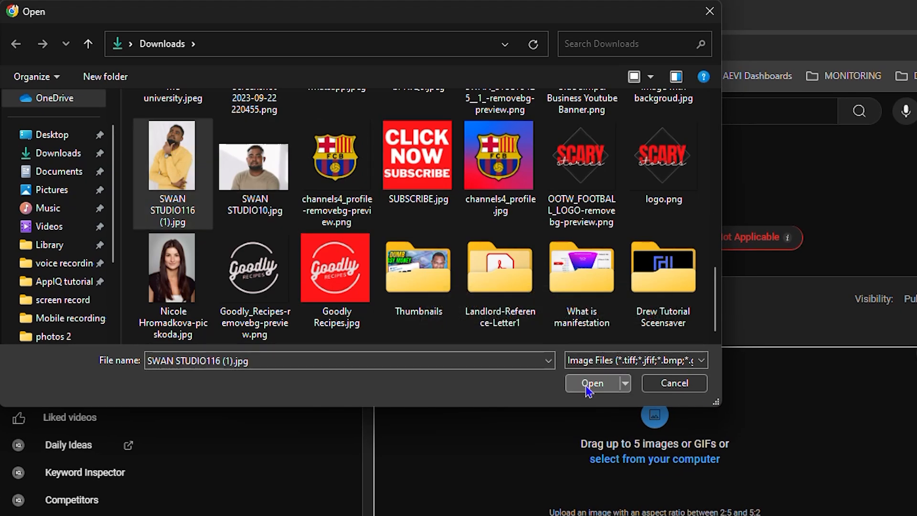
{"action": "left_click", "coordinate": [592, 383]}
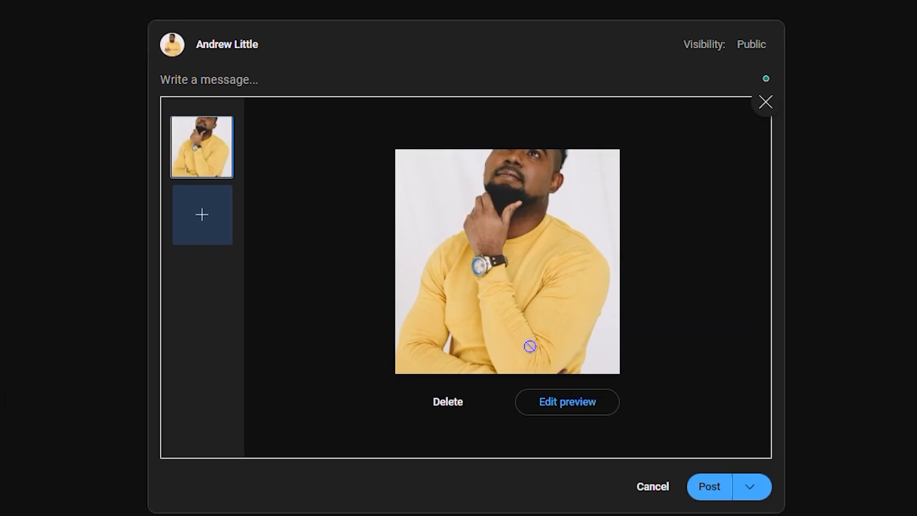
- Save the photo preview, caption the post 'upload a photo', and publish it
{"action": "left_click", "coordinate": [565, 401]}
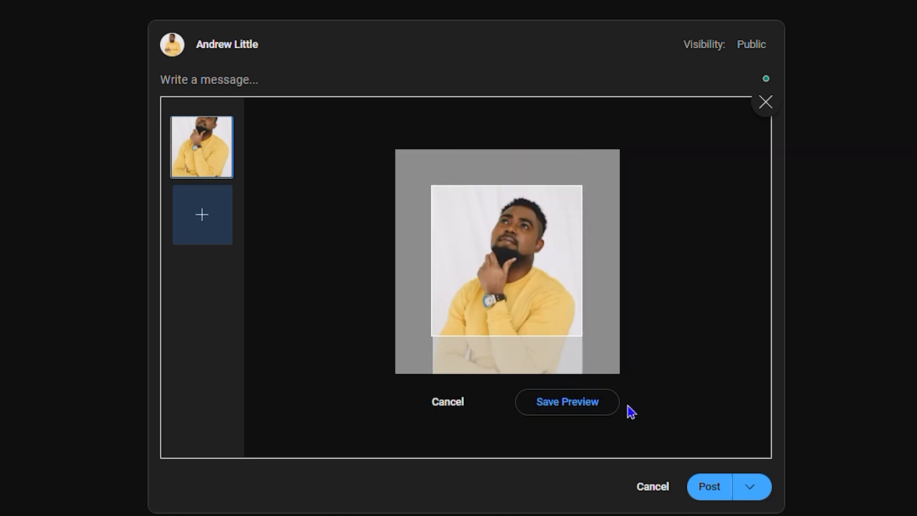
{"action": "left_click", "coordinate": [566, 401]}
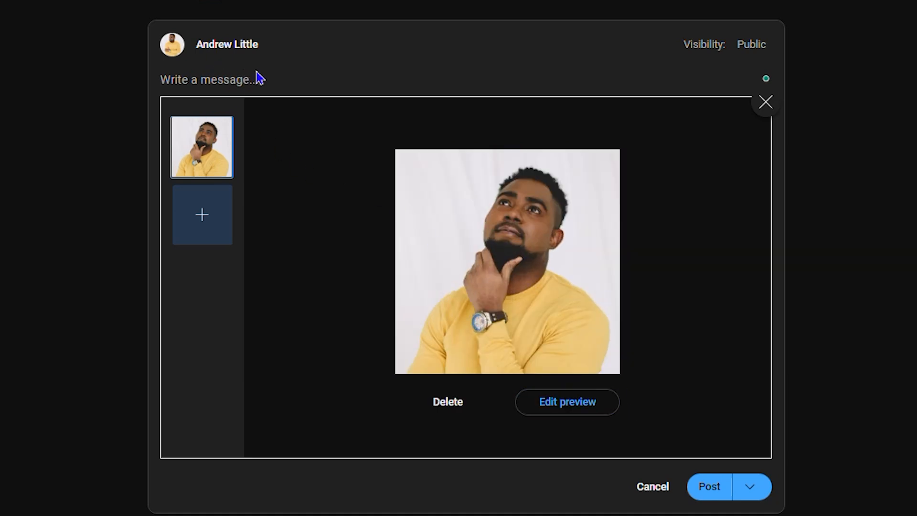
{"action": "type", "text": "upload a ph"}
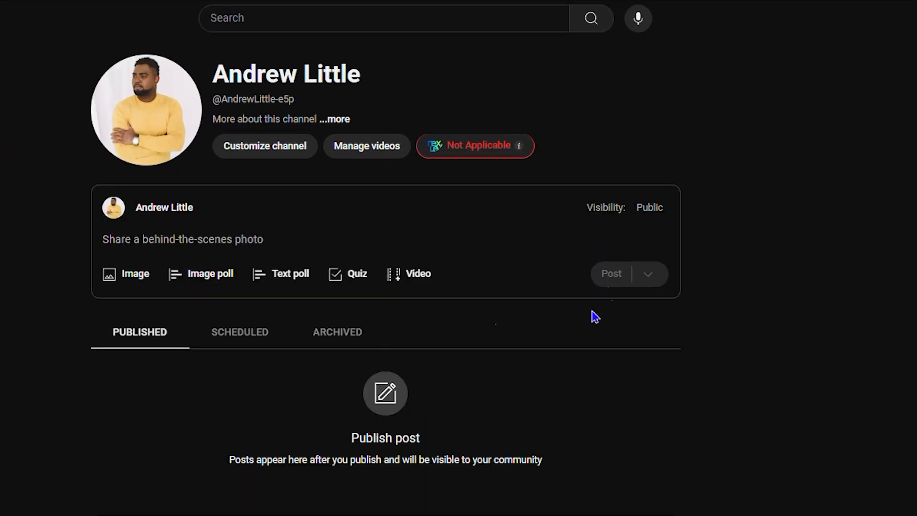
{"action": "left_click", "coordinate": [611, 273]}
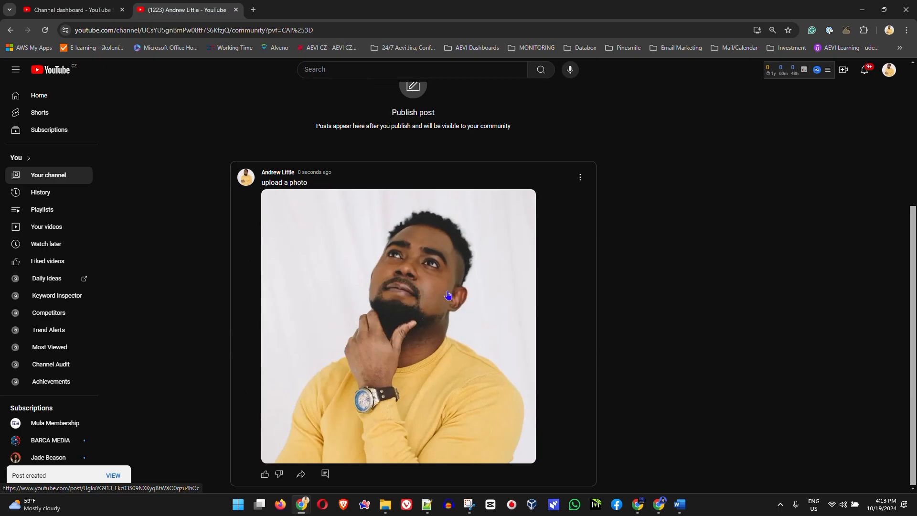